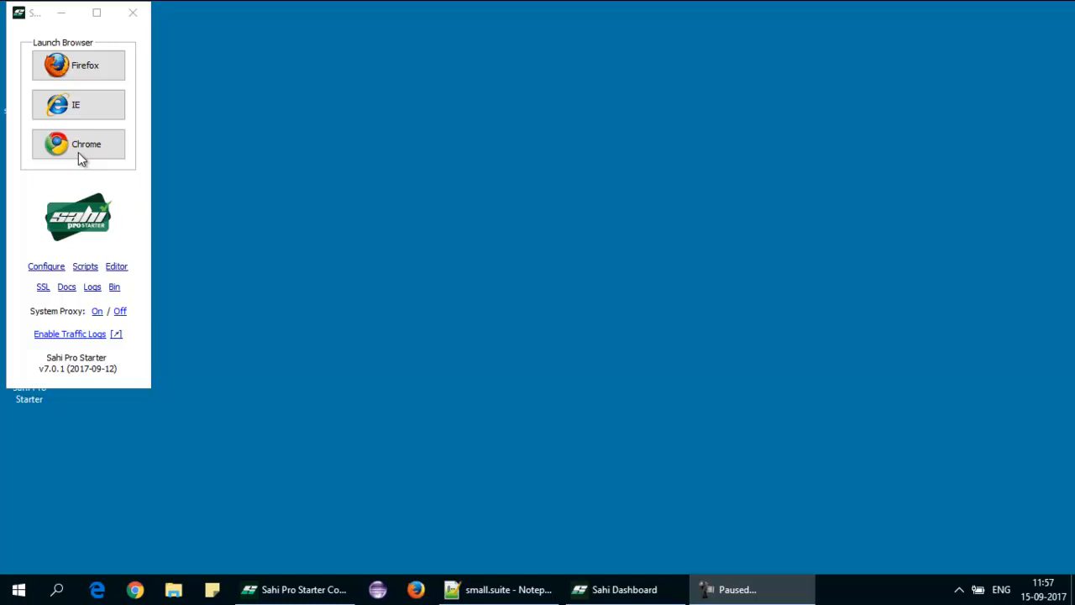
# - Launch a Sahi-hooked Chrome browser and bring up the Sahi Controller
pyautogui.click(78, 145)
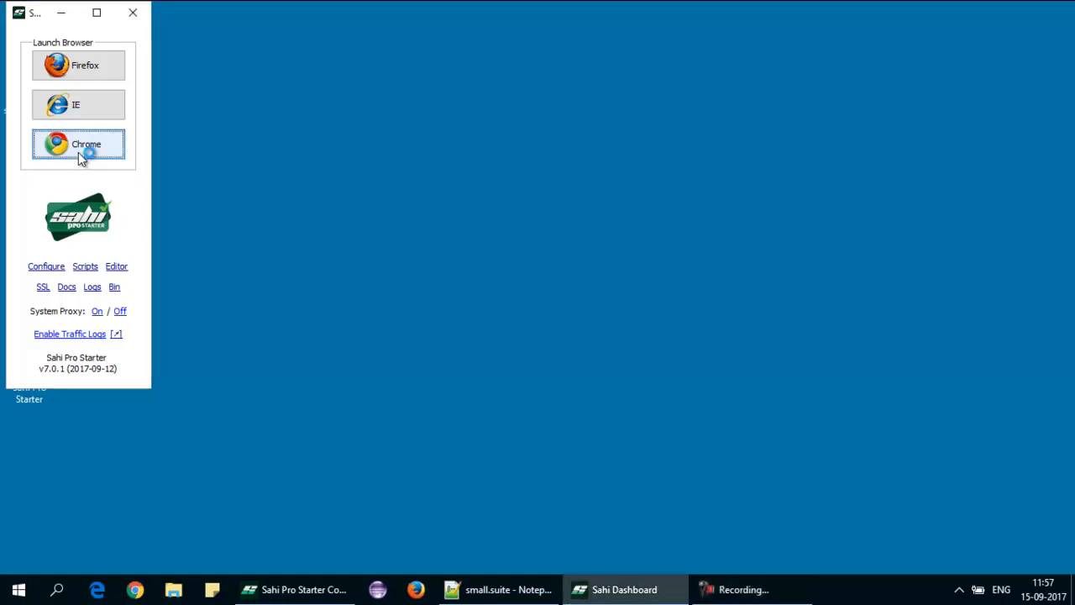
pyautogui.click(78, 144)
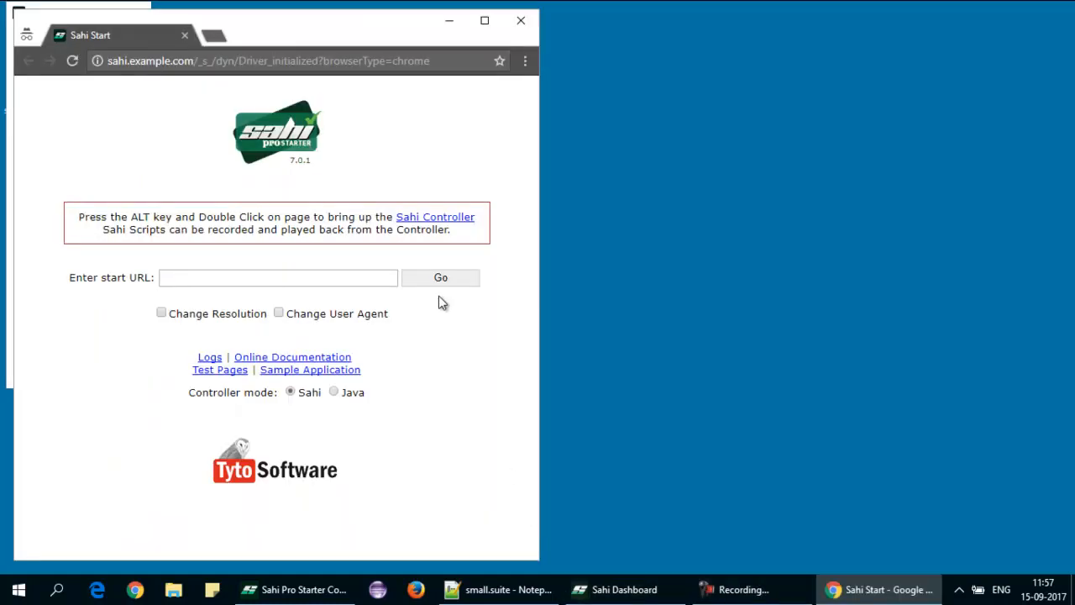
pyautogui.moveTo(445, 225)
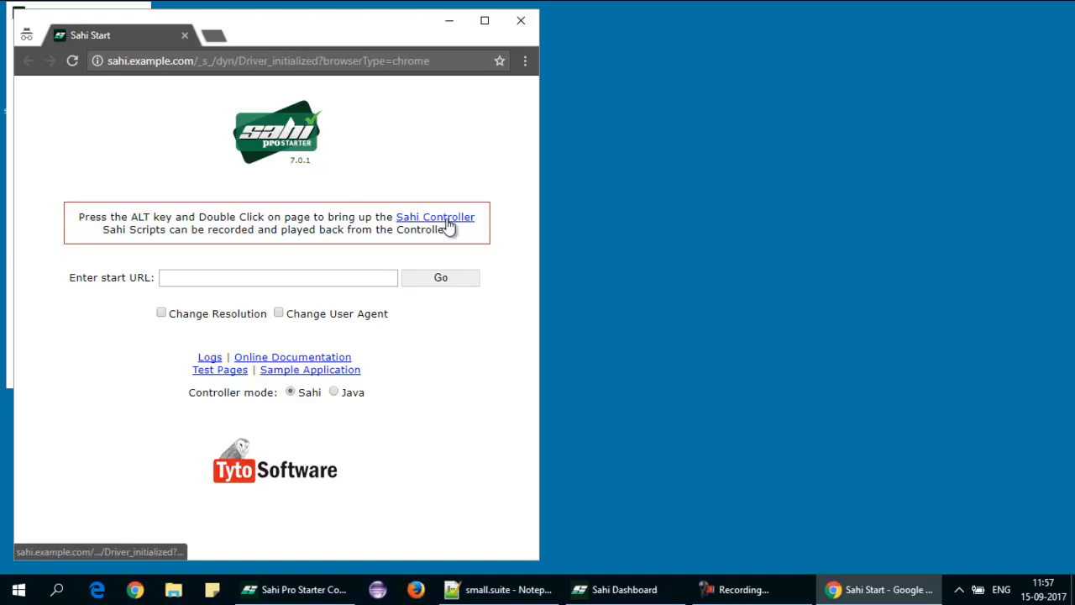
pyautogui.click(435, 217)
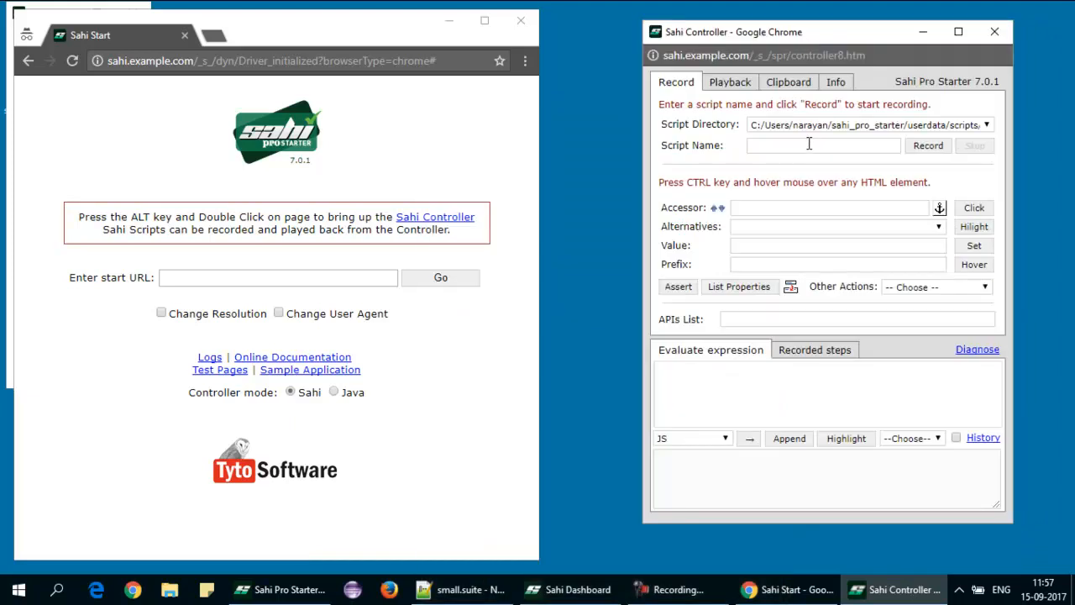
# - Name the new script cartdemo and start recording it
pyautogui.write('cart')
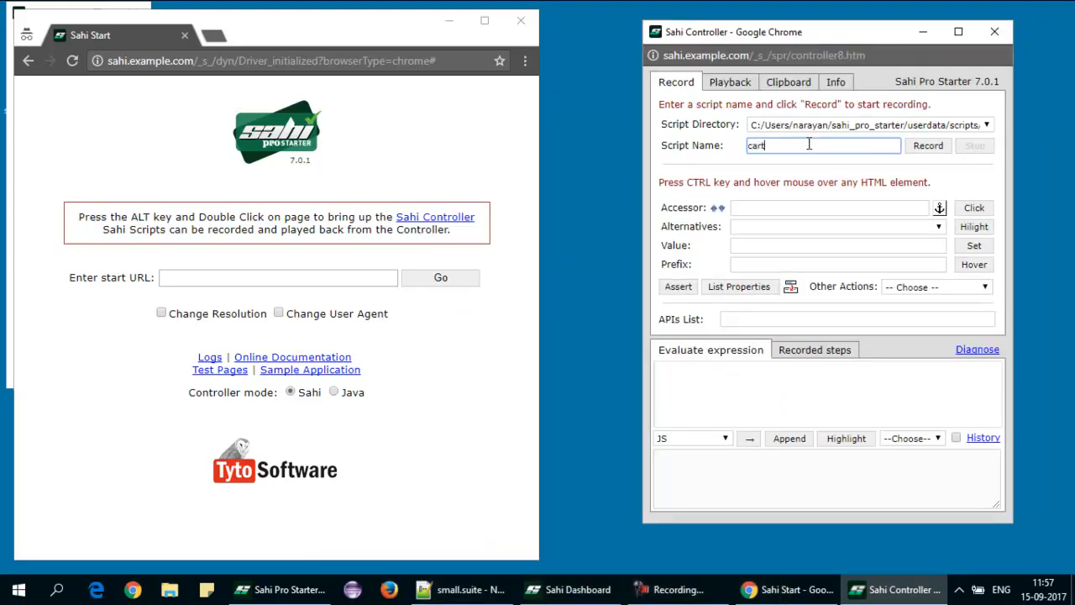
pyautogui.write('demo')
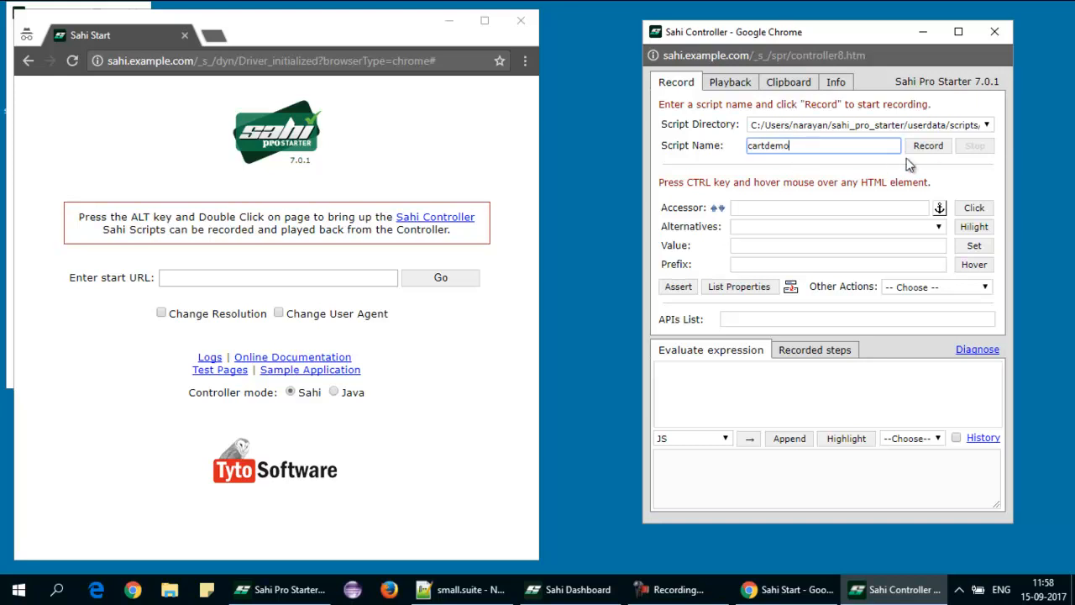
pyautogui.click(927, 145)
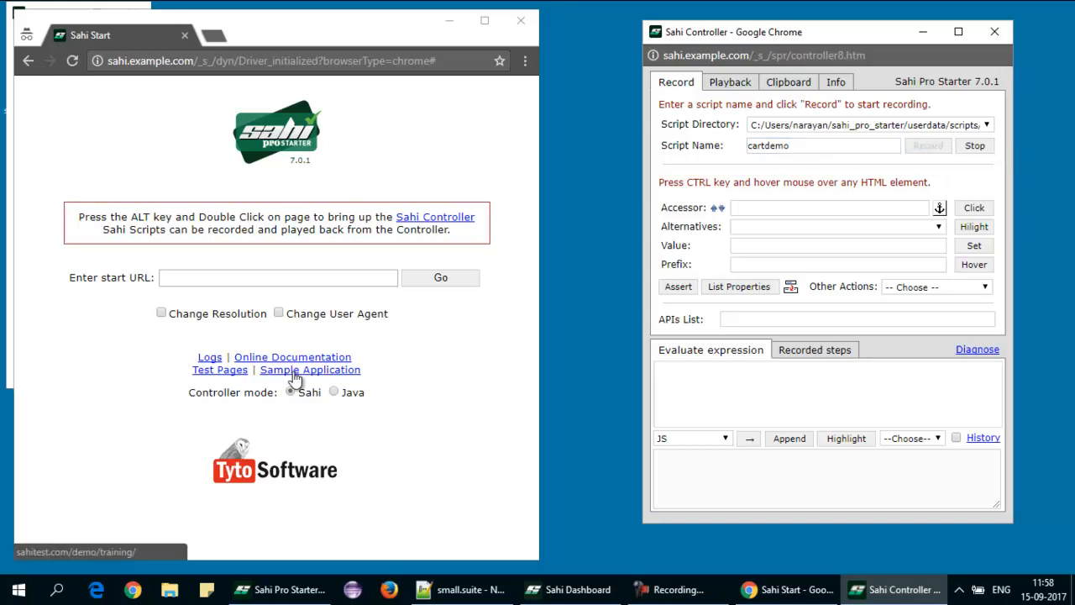
# - Enter the Sample Application and log in as test / secret
pyautogui.click(309, 370)
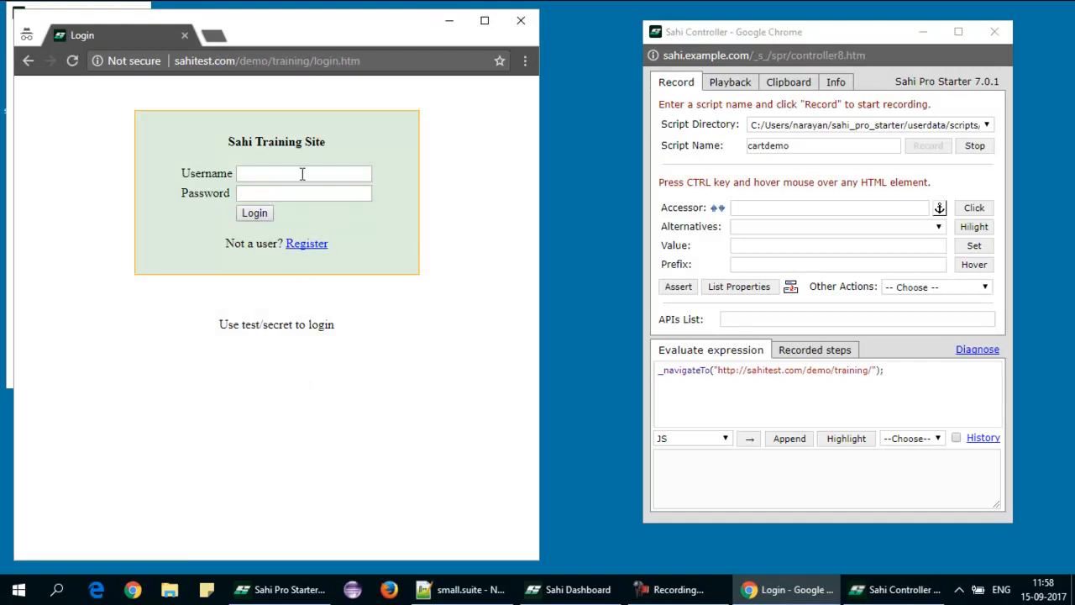
pyautogui.write('test')
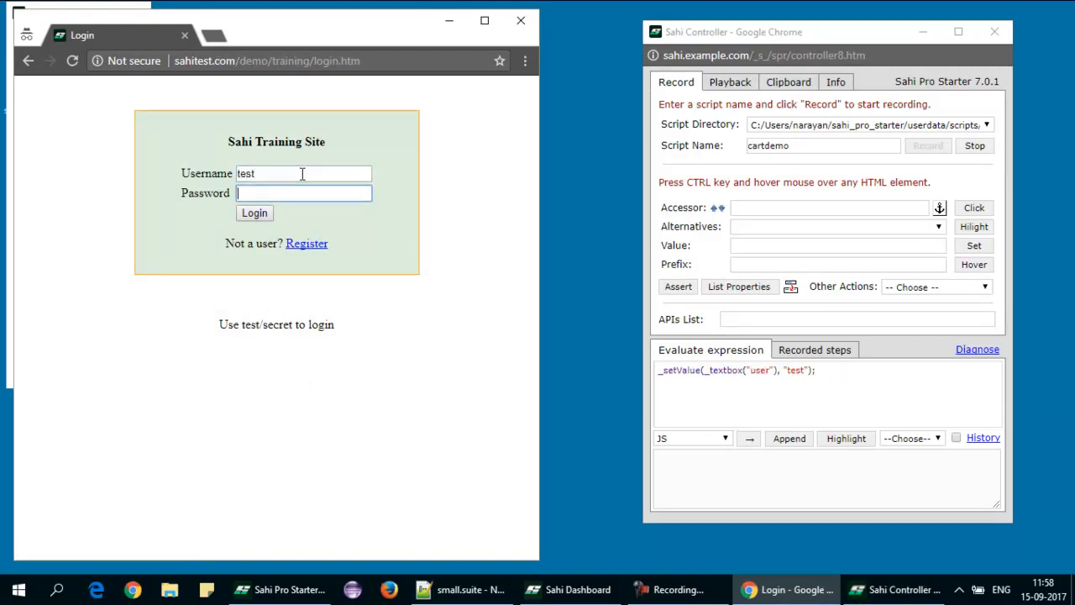
pyautogui.write('secret')
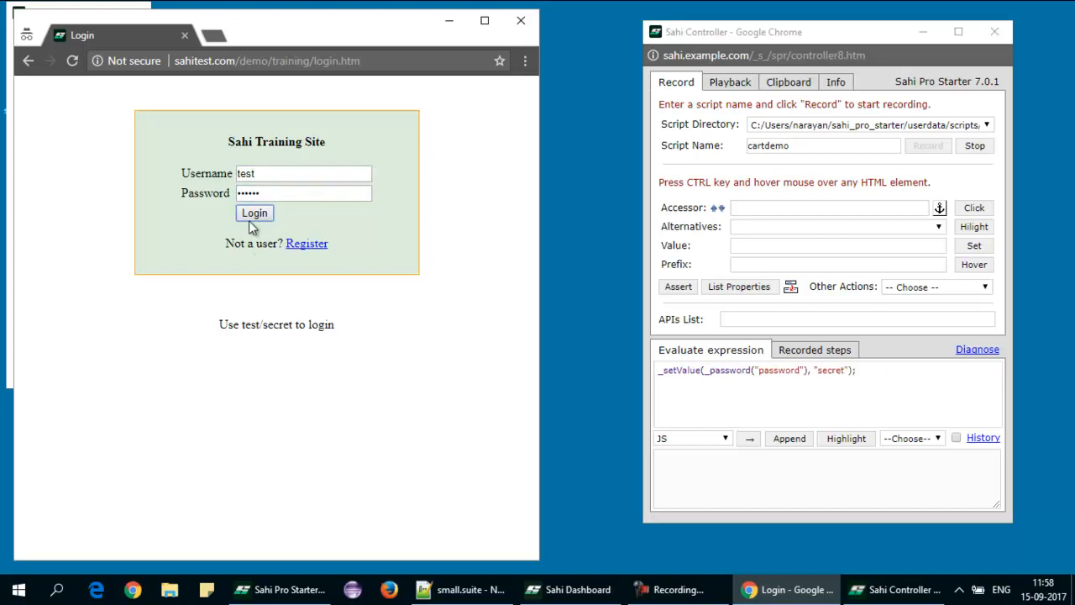
pyautogui.click(255, 212)
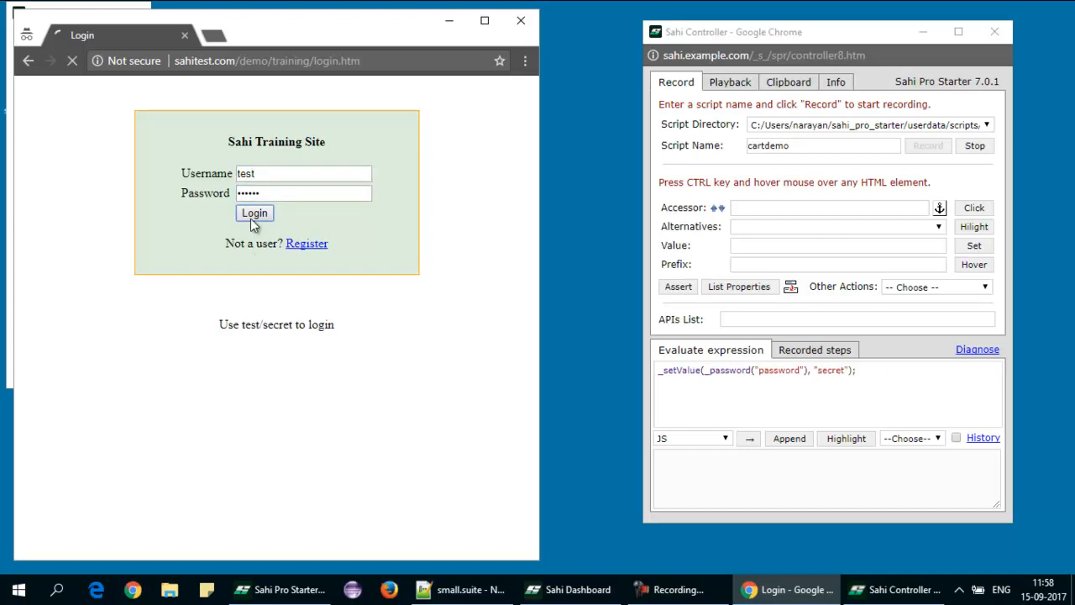
pyautogui.click(254, 212)
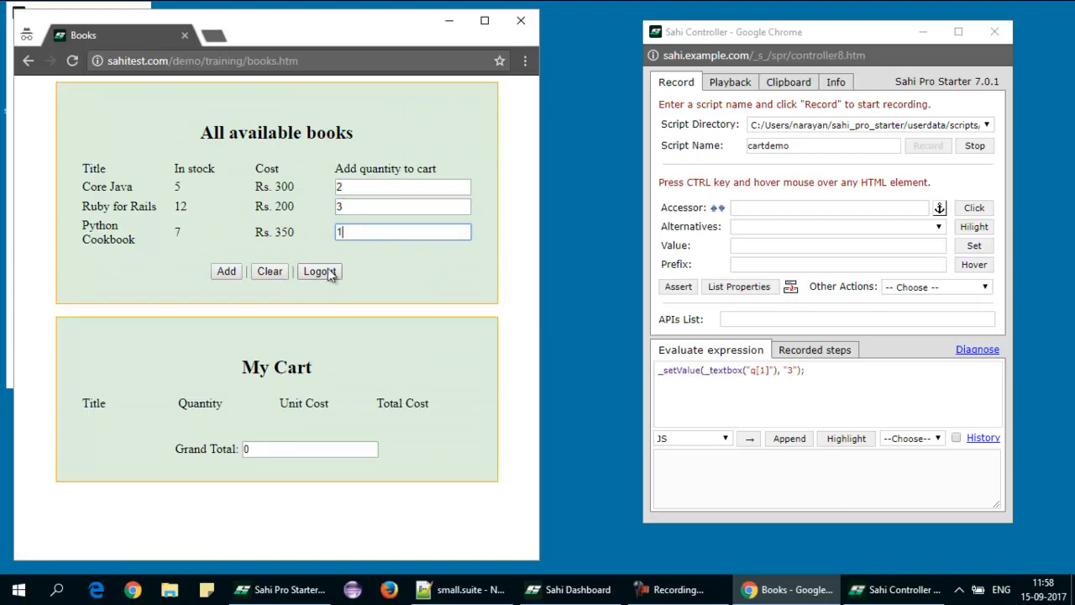
# - Add book quantities 2, 3 and 1 to the cart for a total of 1550
pyautogui.click(225, 270)
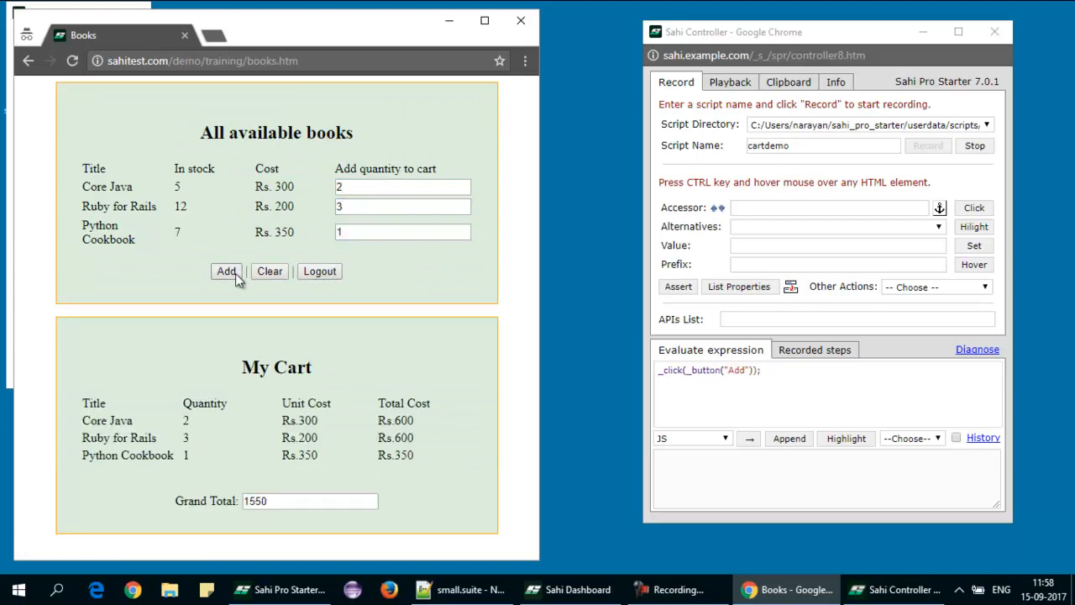
pyautogui.click(309, 500)
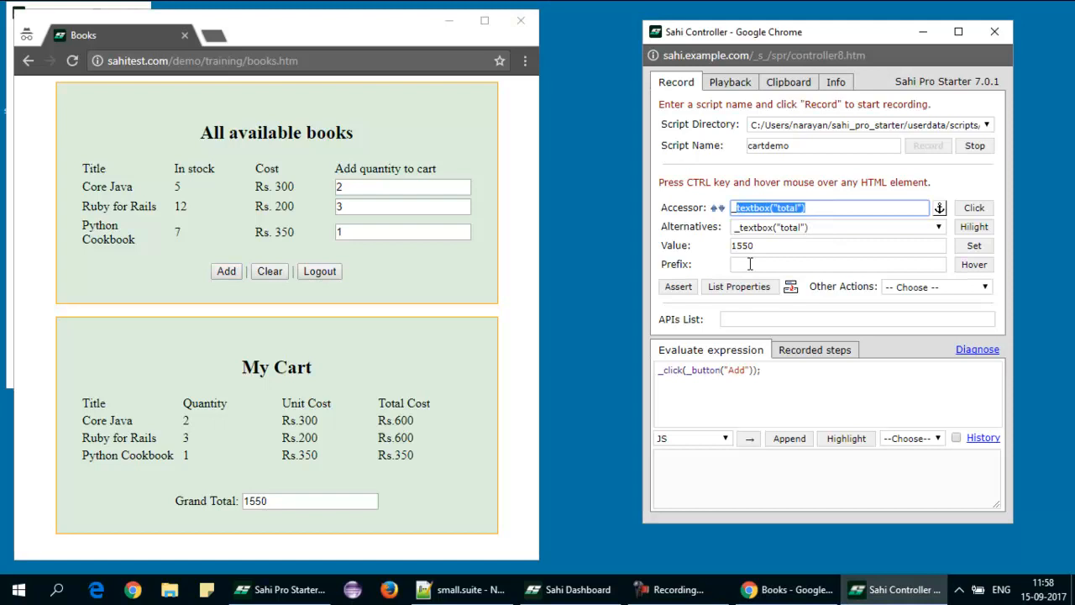
pyautogui.moveTo(269, 270)
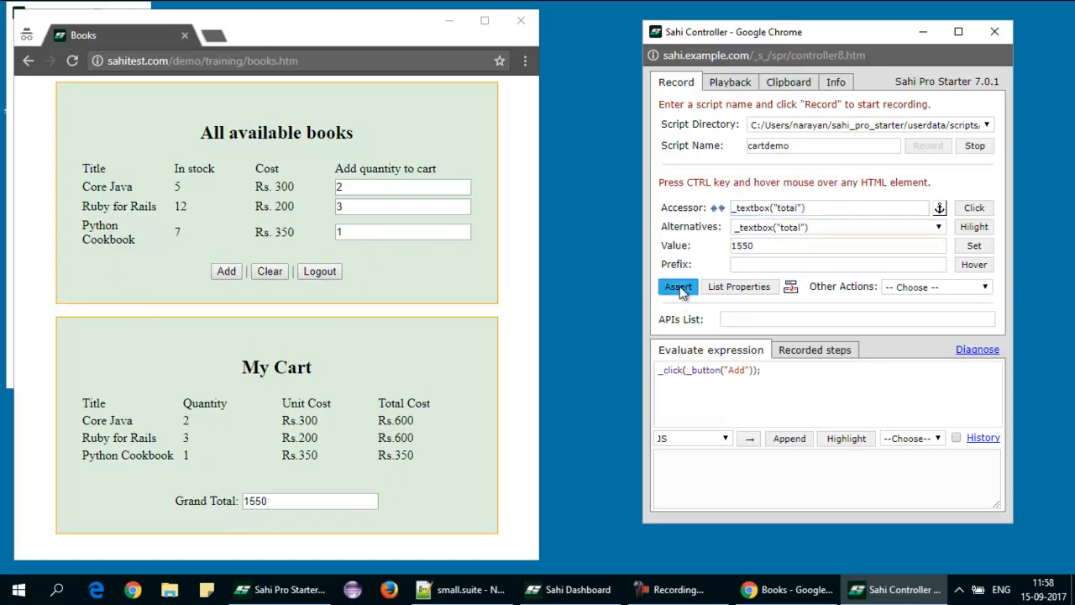
# - Generate assertions on the Grand Total field, run them, and check a wrong value fails
pyautogui.click(679, 286)
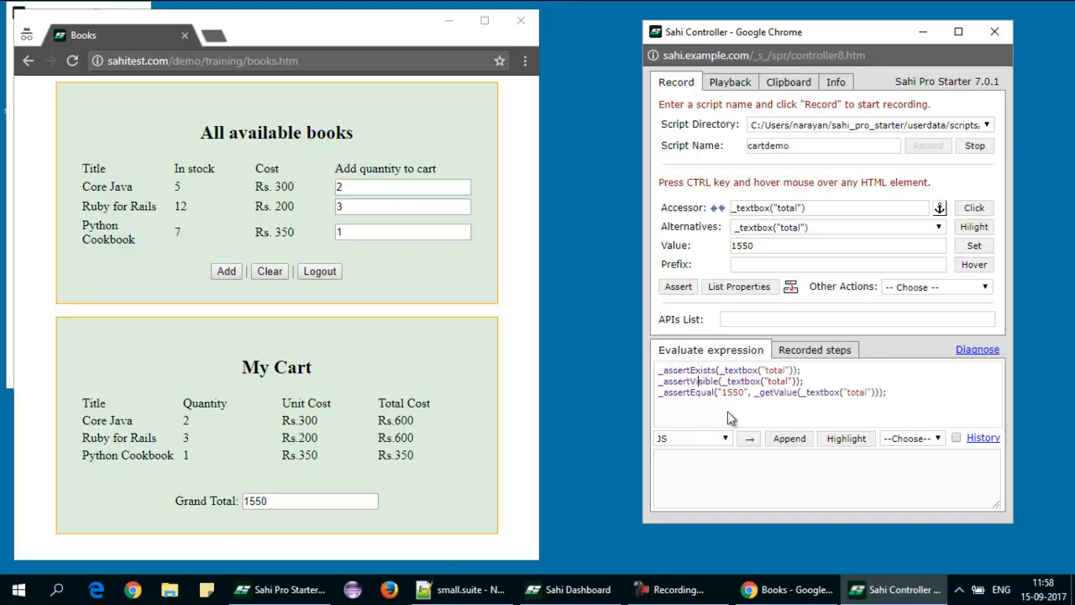
pyautogui.click(748, 437)
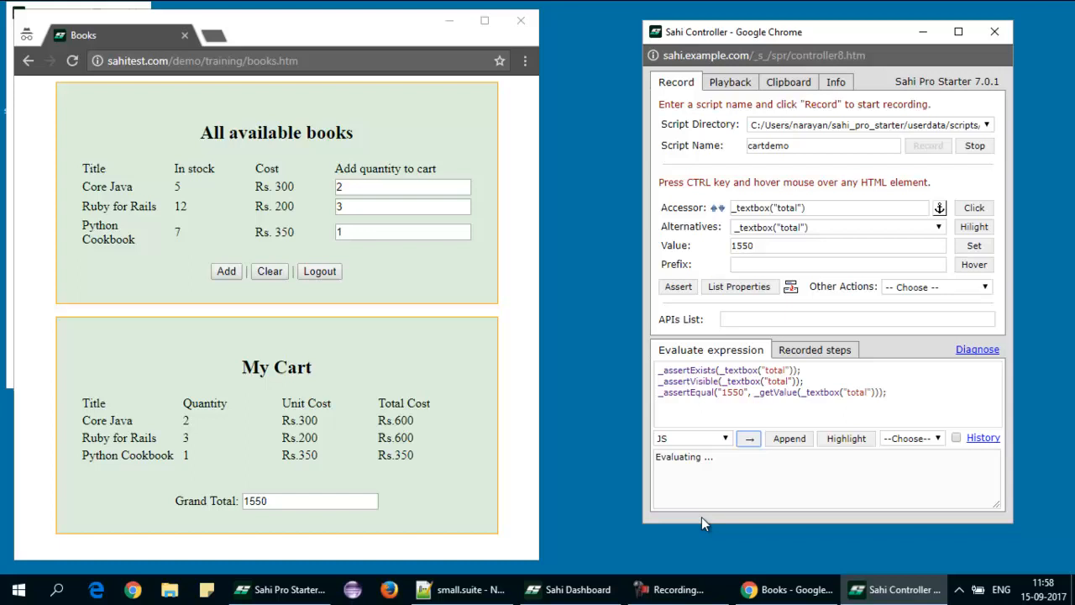
pyautogui.click(748, 437)
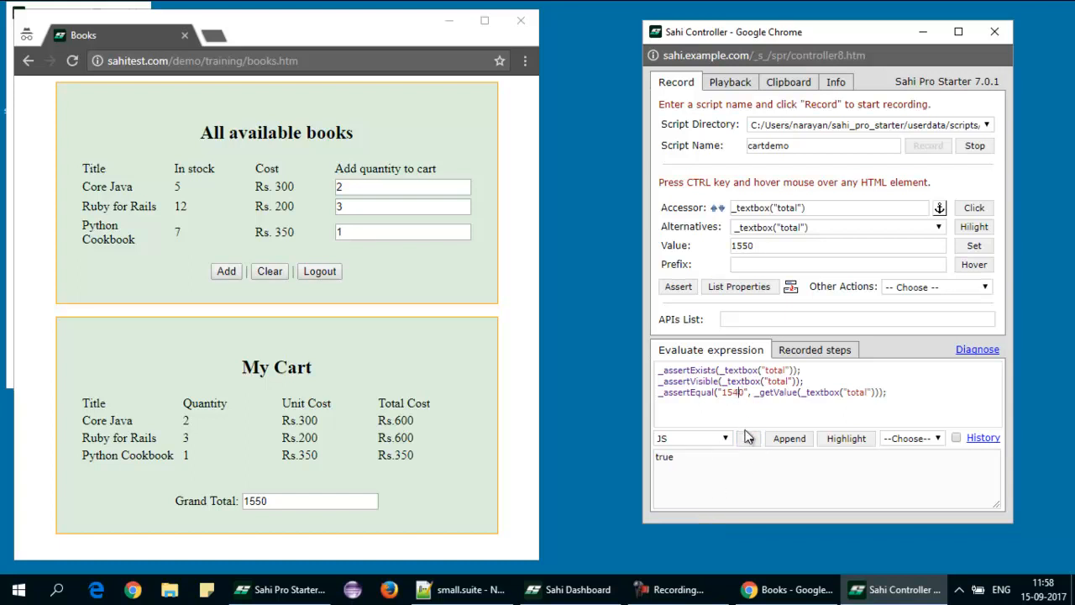
pyautogui.click(748, 437)
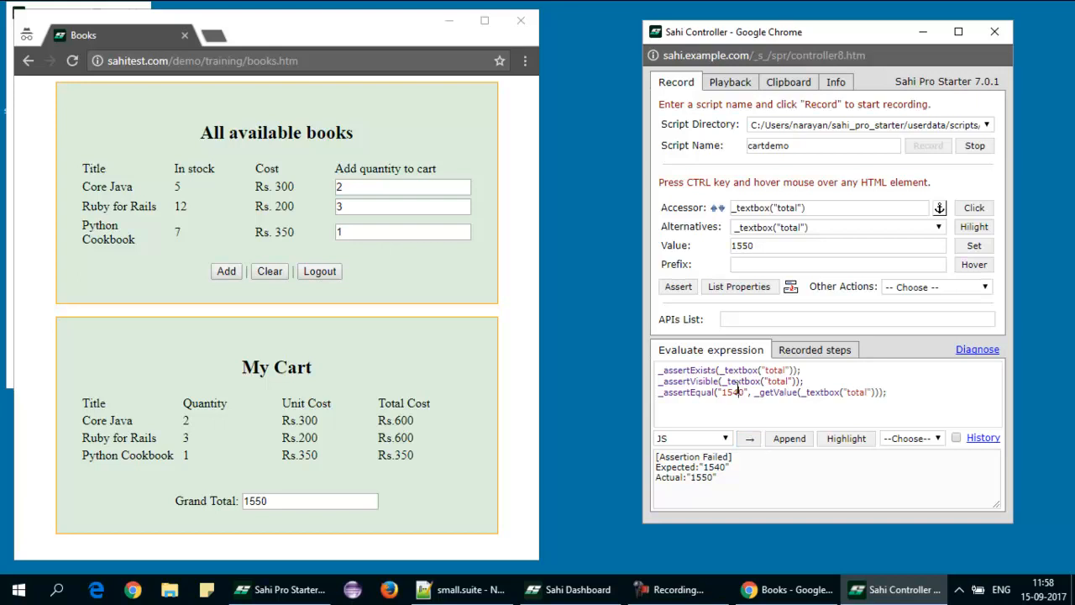
pyautogui.click(749, 437)
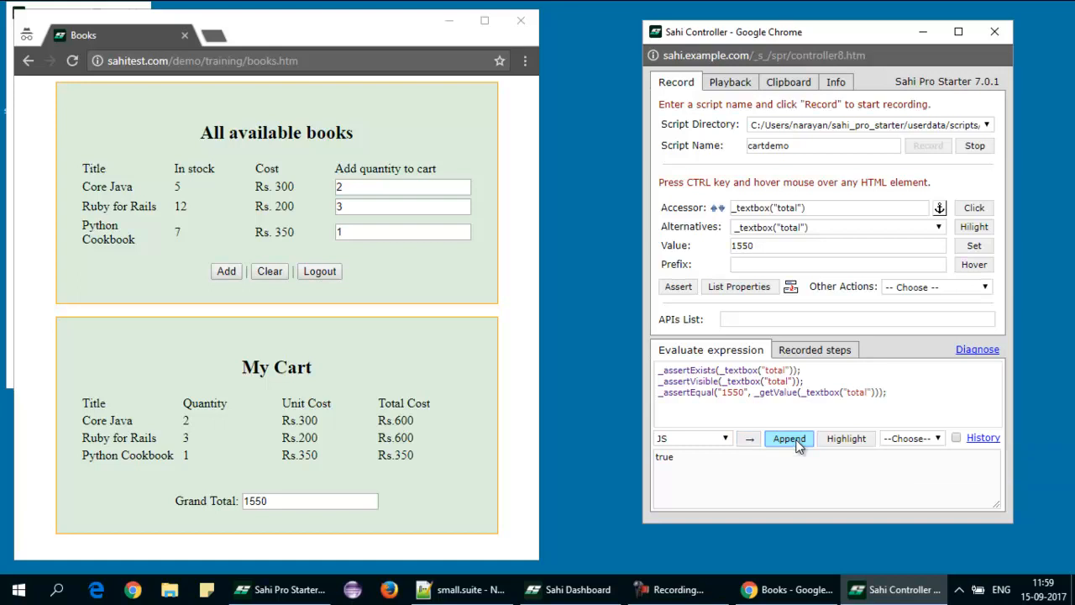
# - Append the 1550 total assertions to the script and log out
pyautogui.click(788, 437)
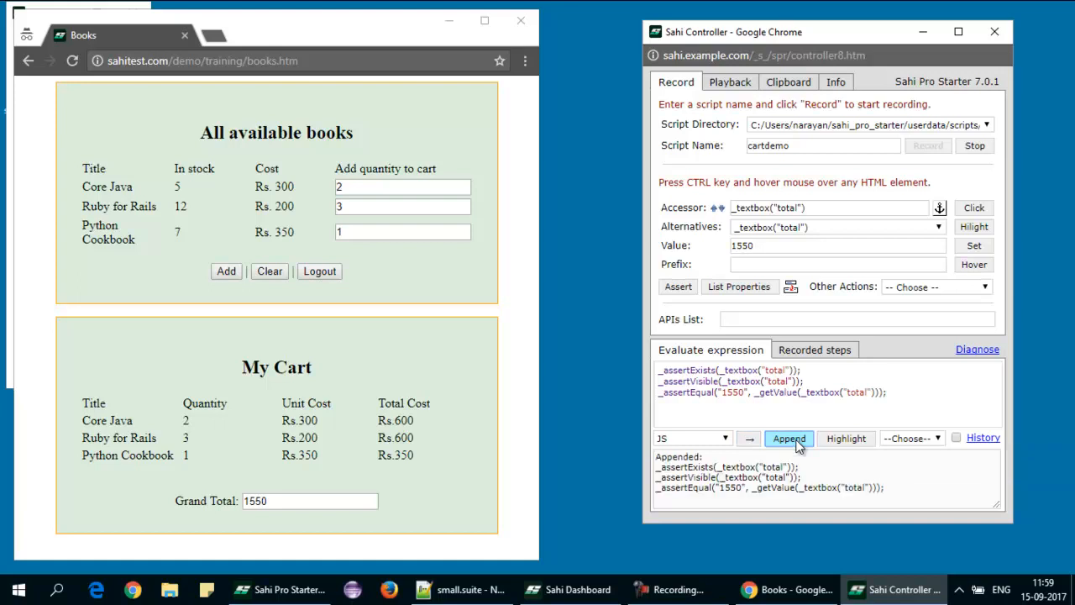
pyautogui.click(319, 270)
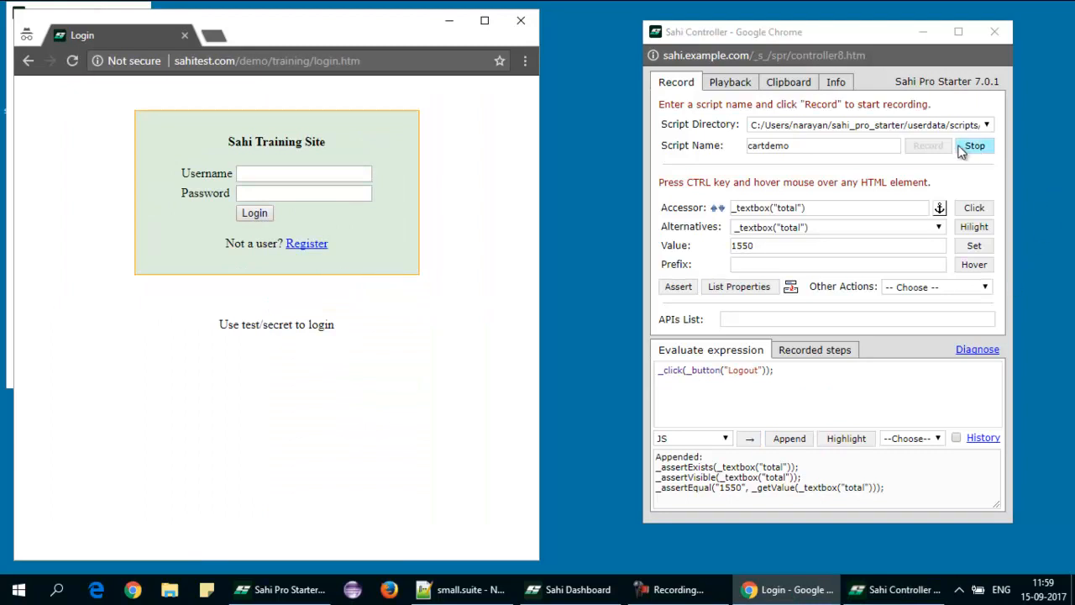
# - Stop recording and choose cartdemo.sah for playback
pyautogui.click(974, 144)
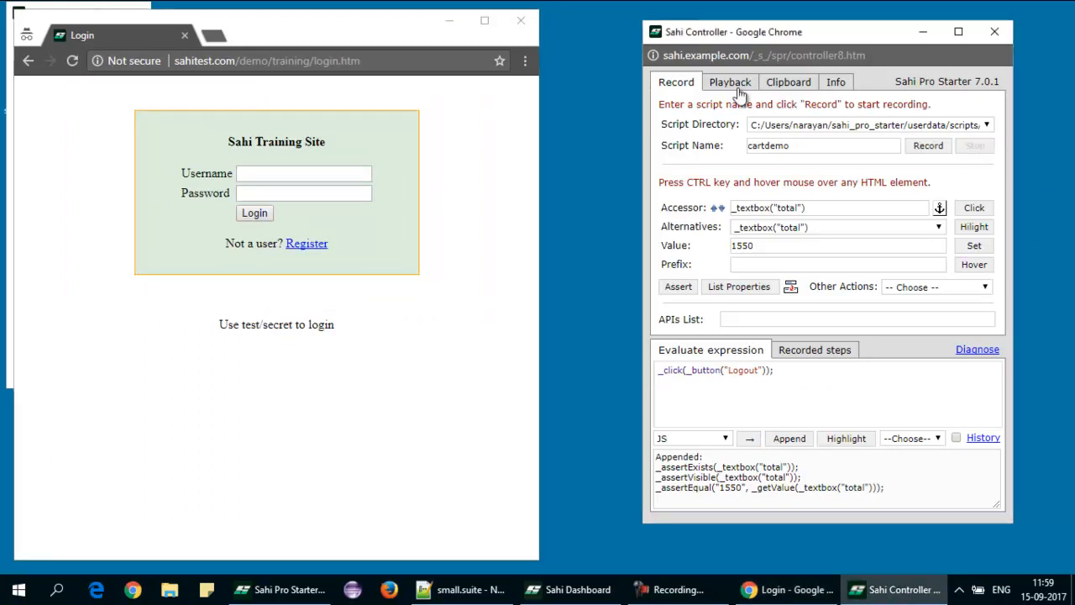
pyautogui.click(730, 80)
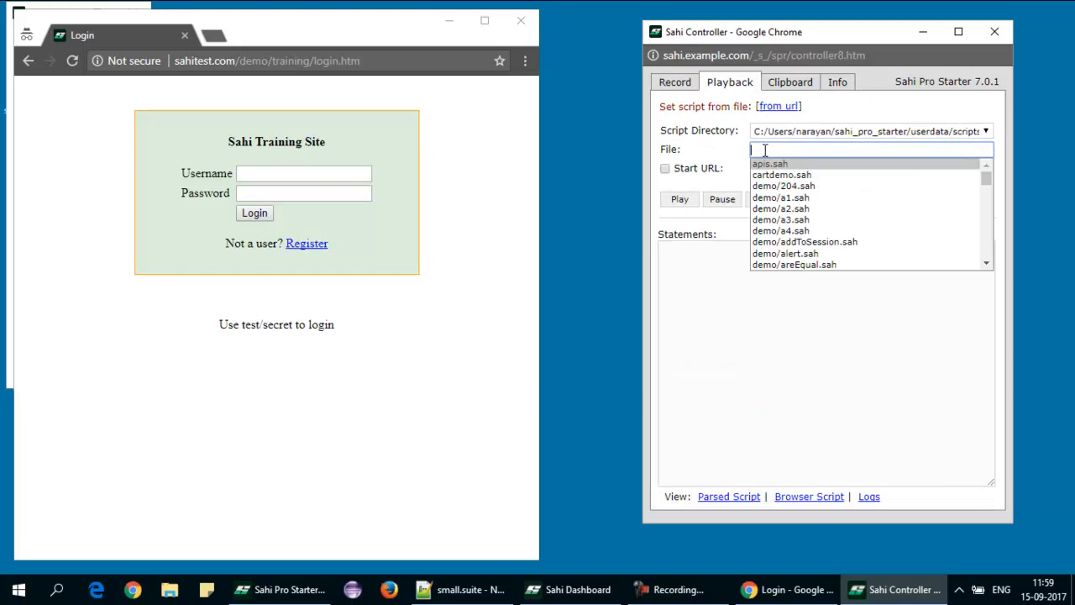
pyautogui.click(782, 175)
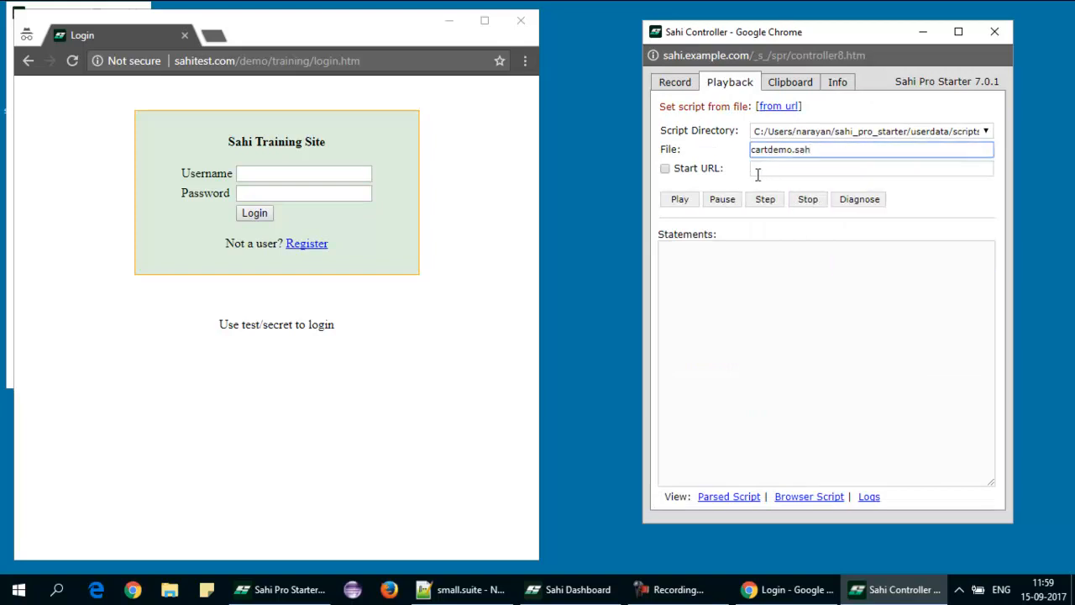
# - Play cartdemo.sah from its start URL, ending with SUCCESS
pyautogui.click(665, 168)
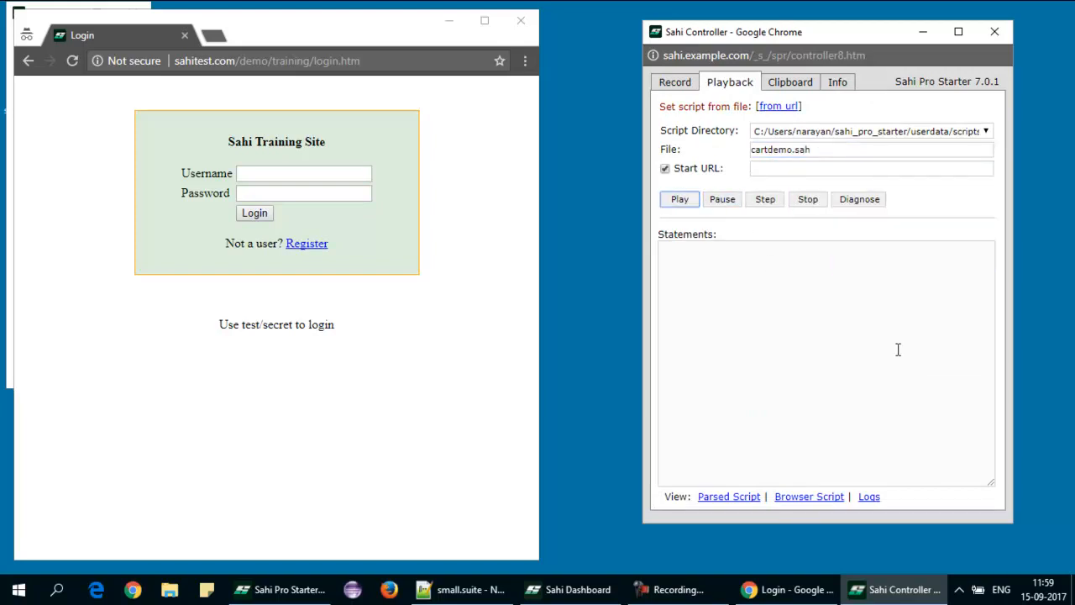
pyautogui.click(679, 198)
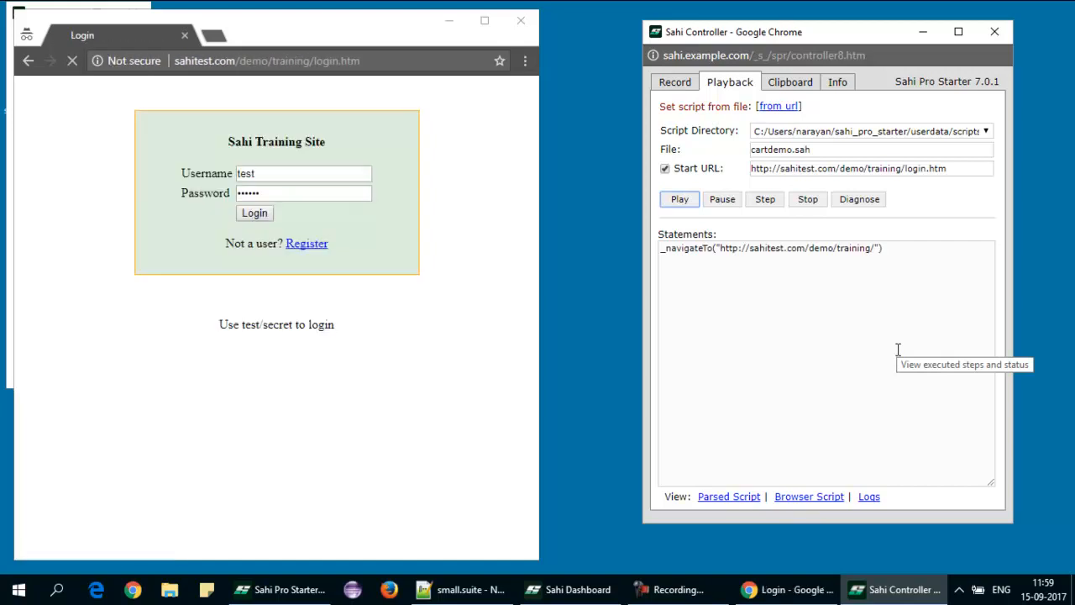
pyautogui.click(679, 198)
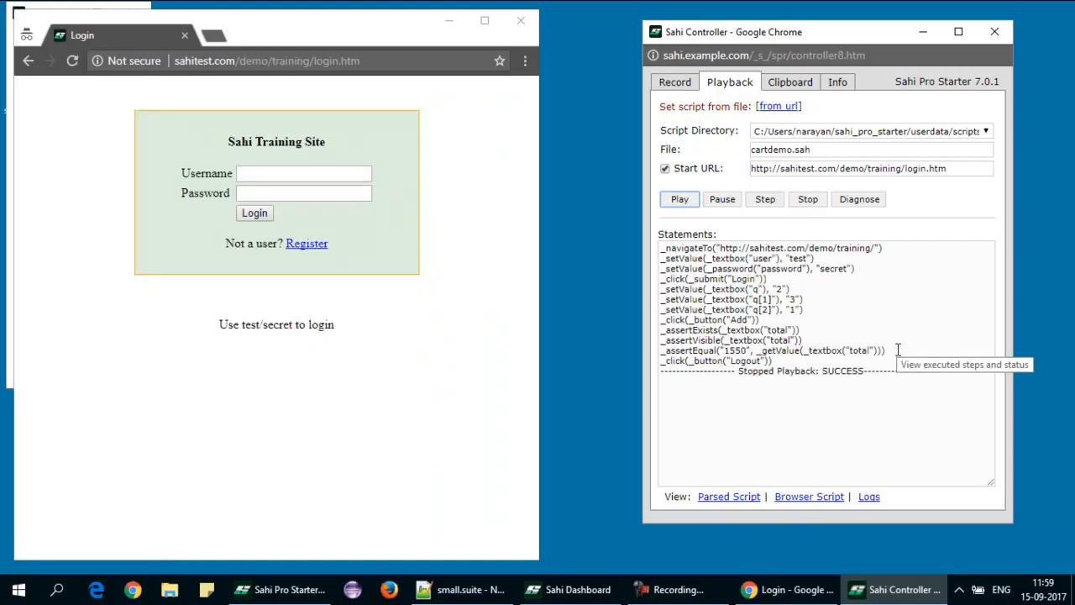
pyautogui.moveTo(870, 498)
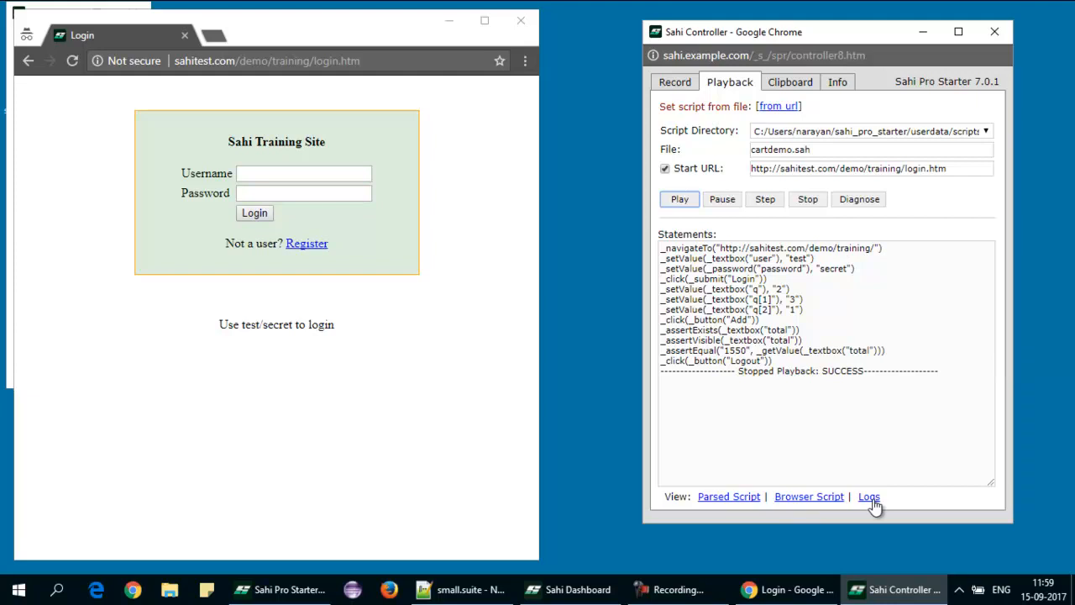
pyautogui.moveTo(871, 497)
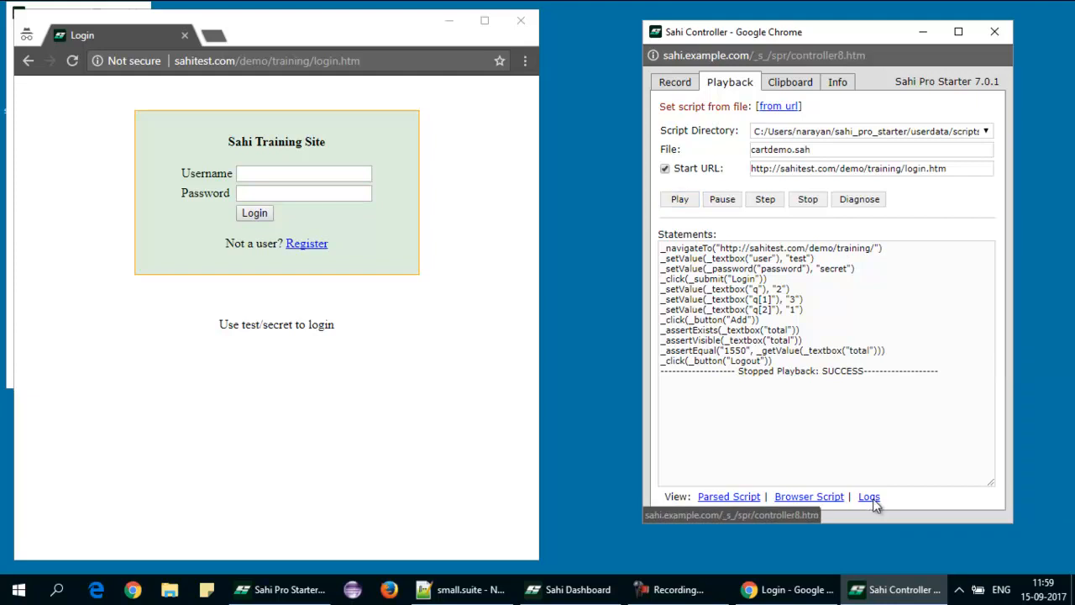
# - View the playback log report showing the cartdemo run passed
pyautogui.click(871, 498)
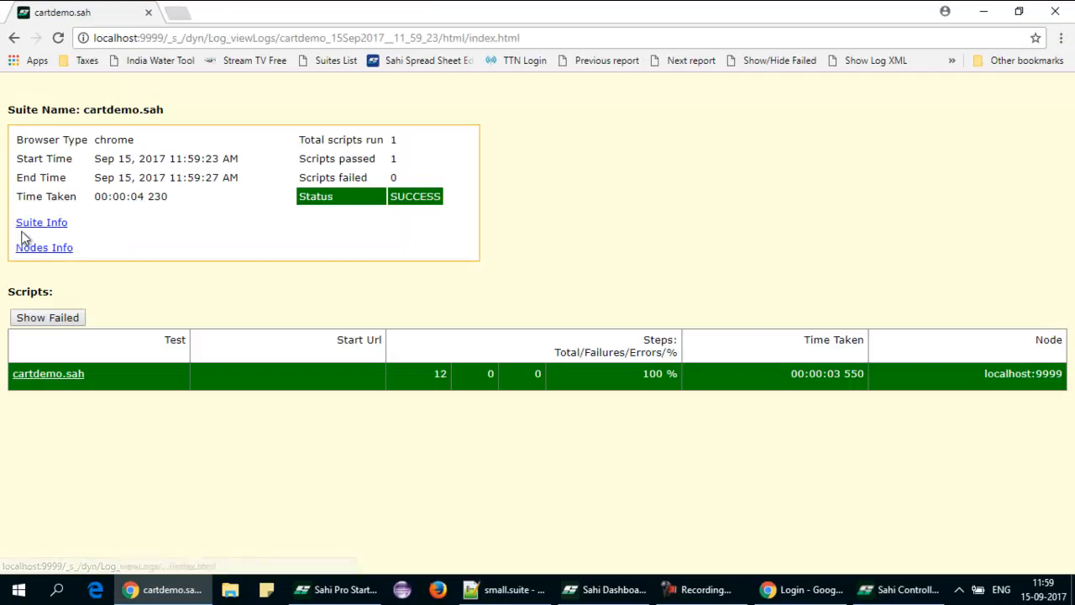
pyautogui.click(48, 373)
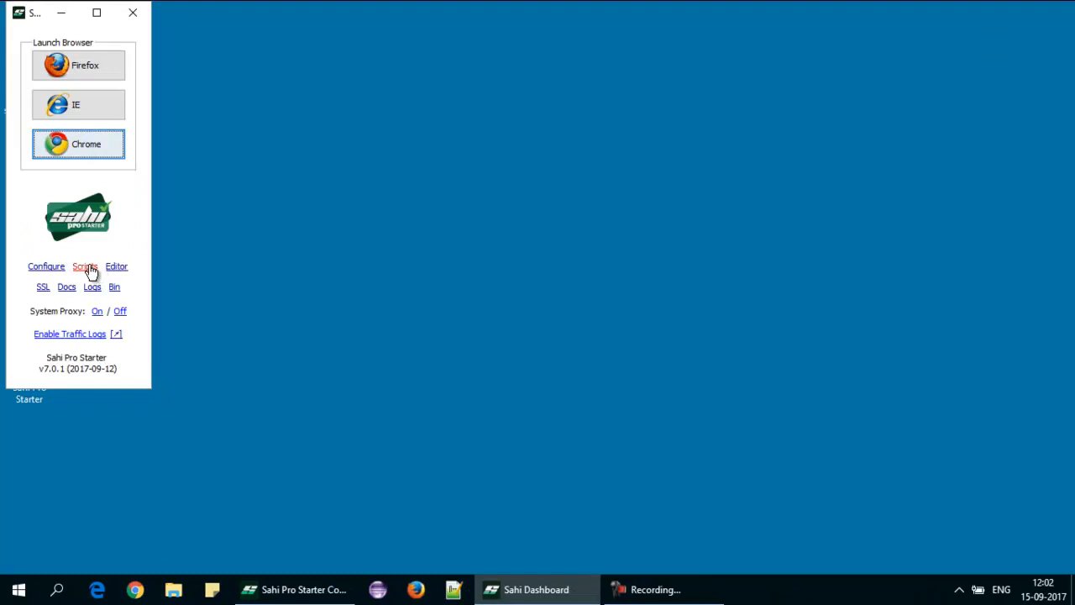
# - Open cartdemo.sah from the Scripts folder in Notepad++
pyautogui.click(84, 265)
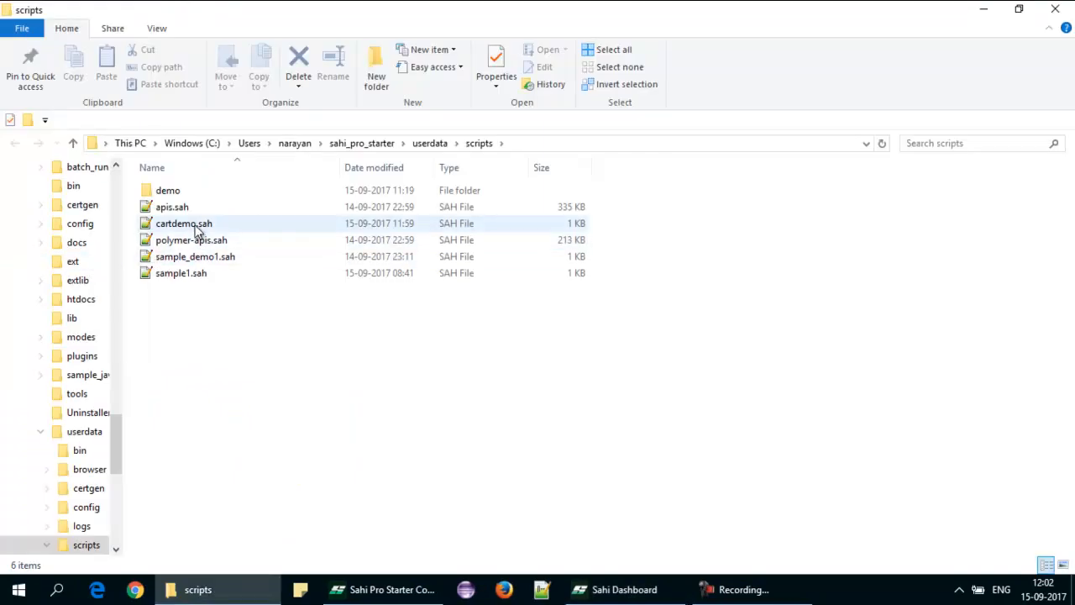
pyautogui.doubleClick(185, 222)
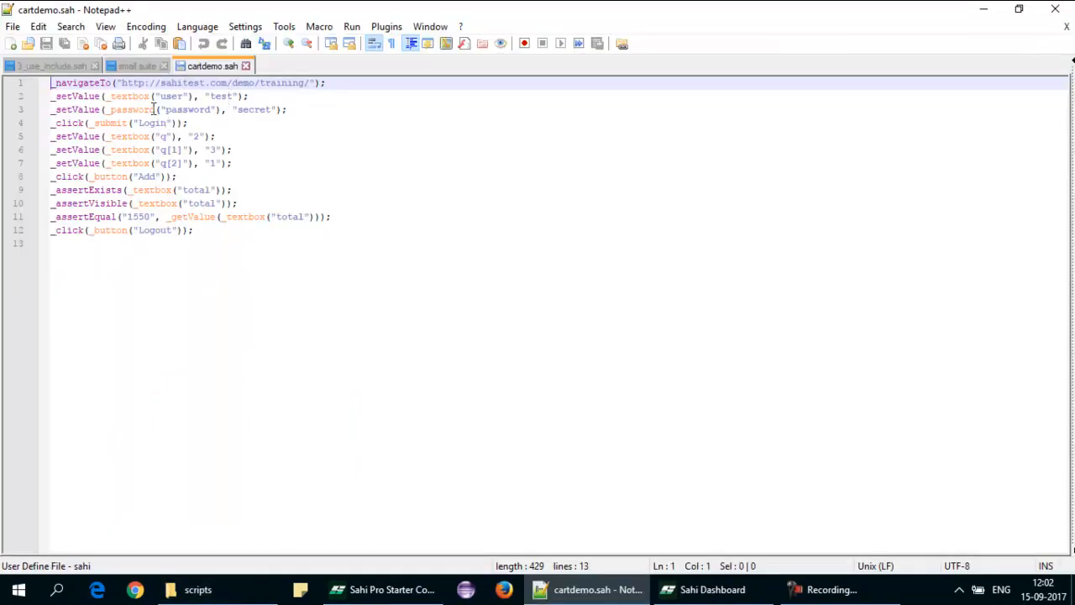
# - Review cartdemo.sah, 3_use_include.sah and small.suite, then minimize Notepad++ back to the Dashboard
pyautogui.doubleClick(188, 109)
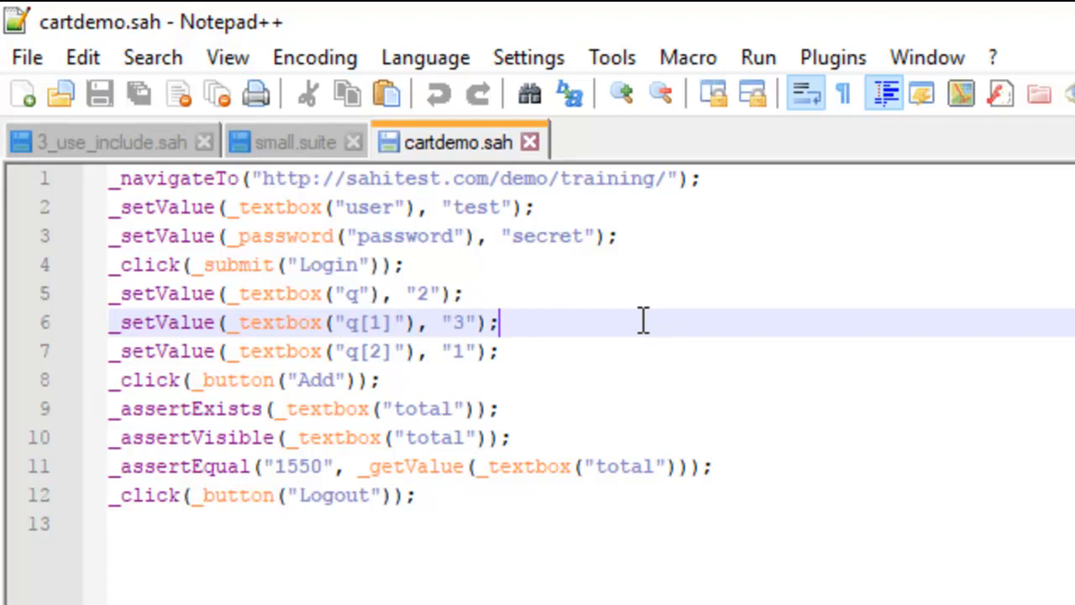
pyautogui.moveTo(632, 326)
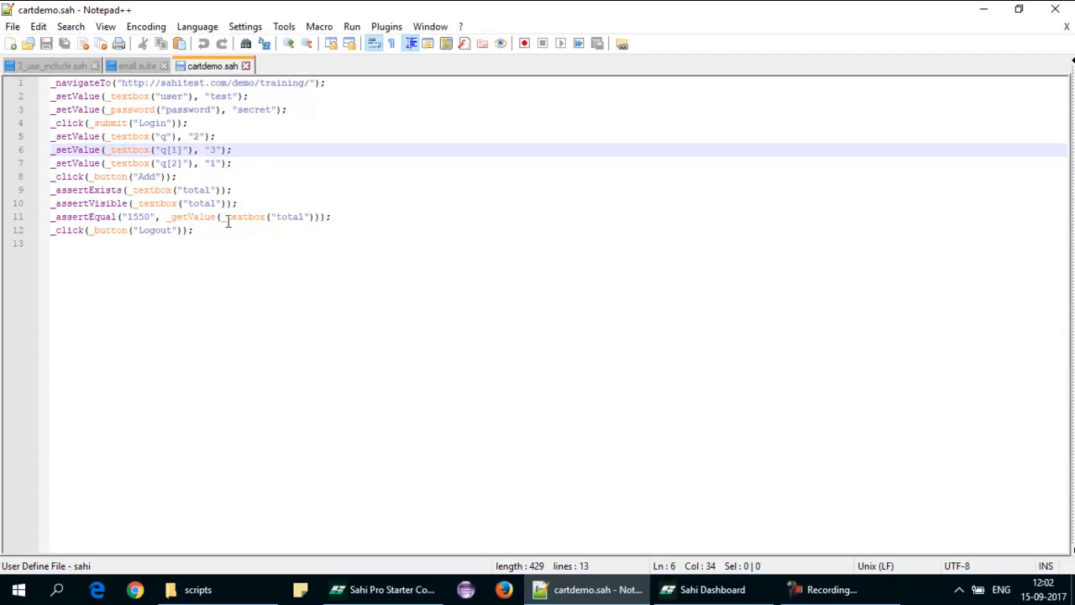
pyautogui.click(53, 65)
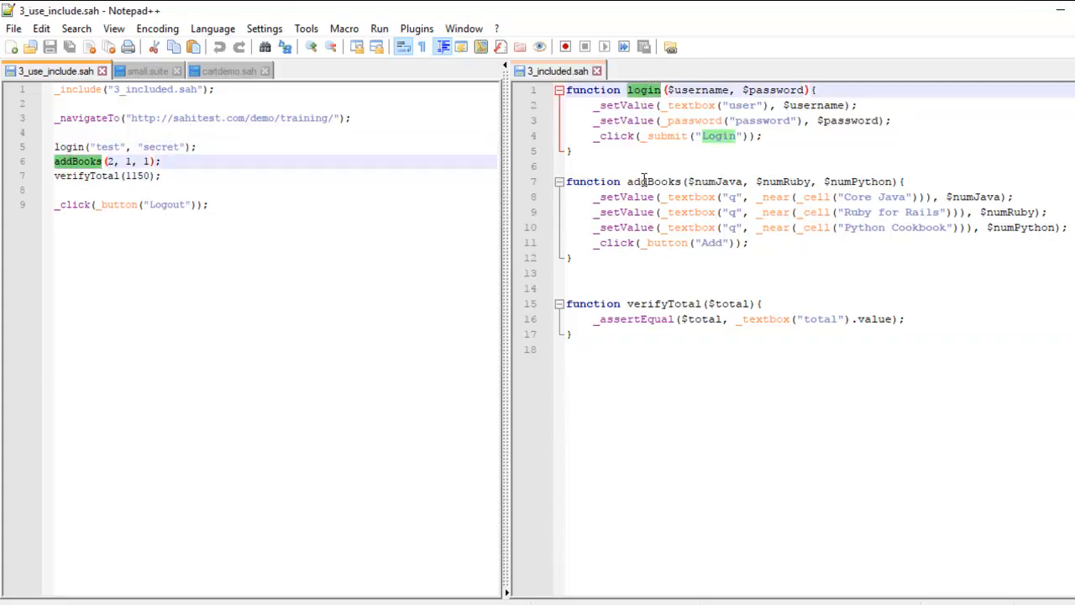
pyautogui.click(148, 70)
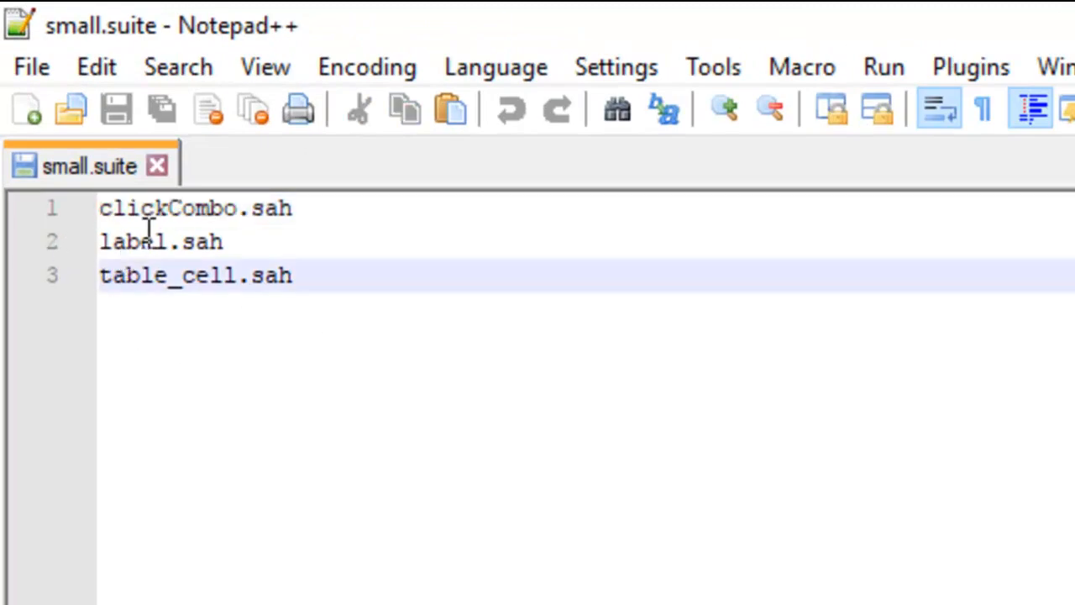
pyautogui.click(125, 275)
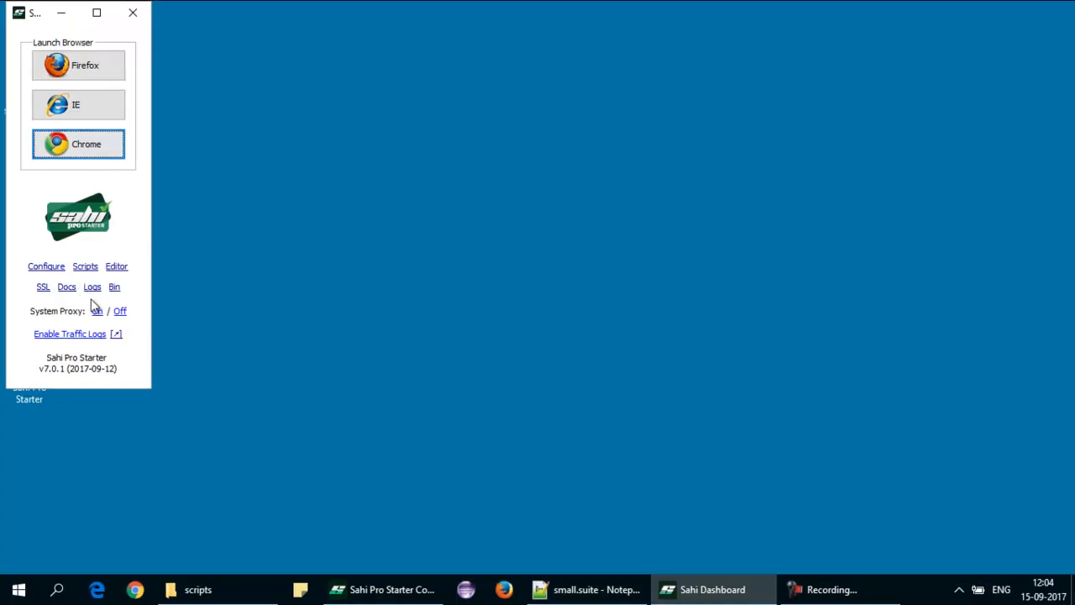
pyautogui.click(114, 286)
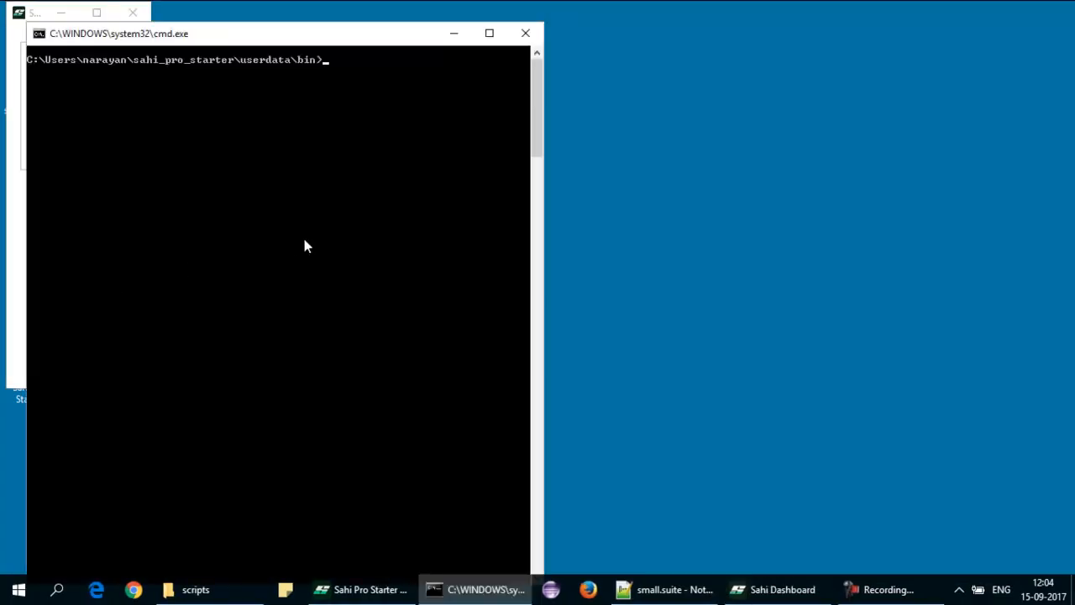
pyautogui.write('testrunner.bat')
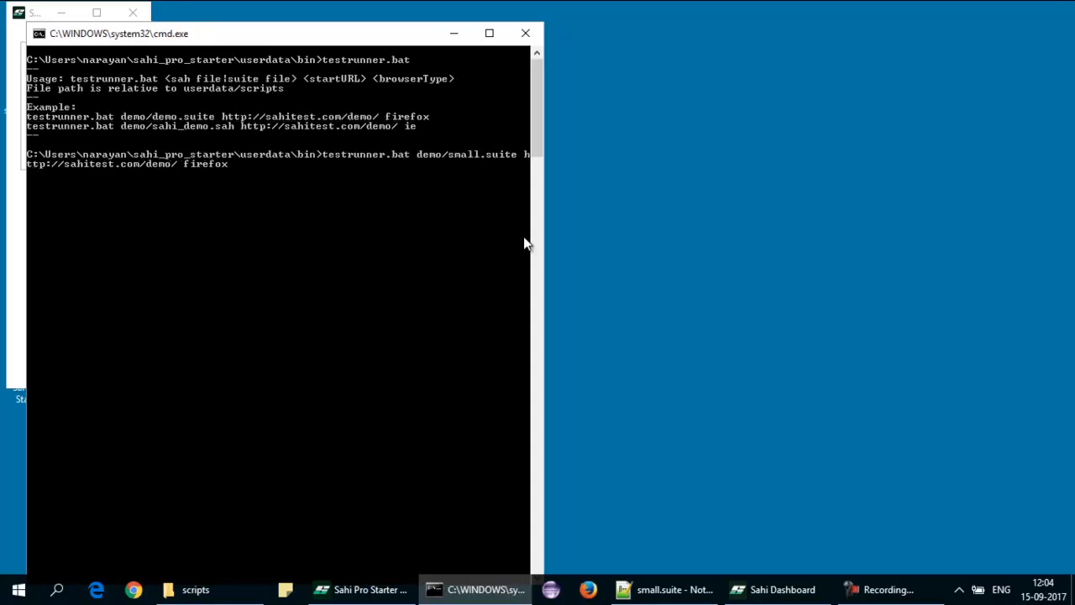
# - Return to the Dashboard and show the logs list with the suite run
pyautogui.click(367, 588)
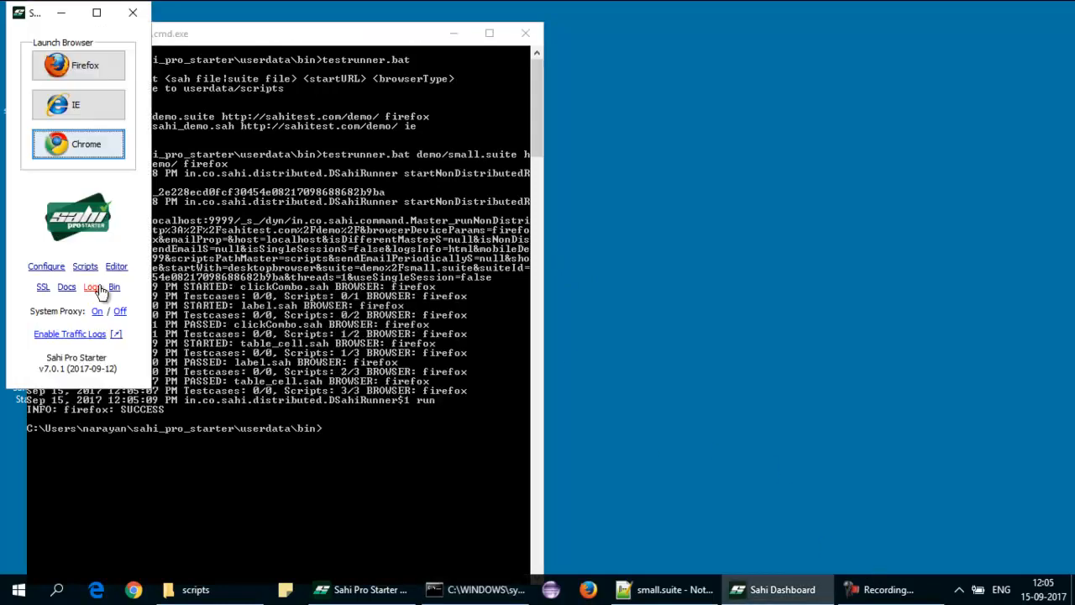
pyautogui.click(91, 285)
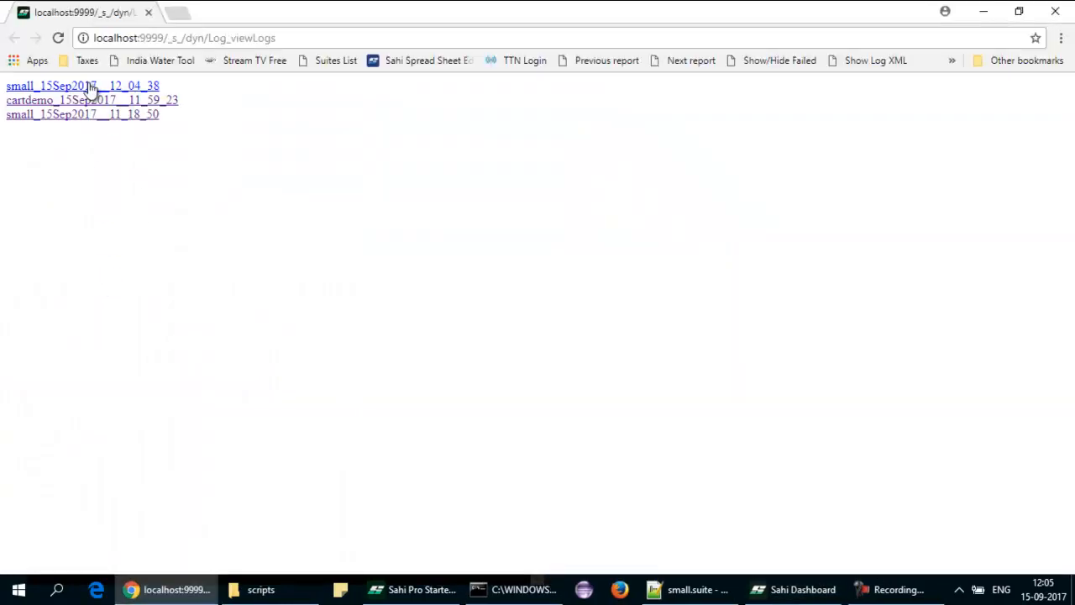